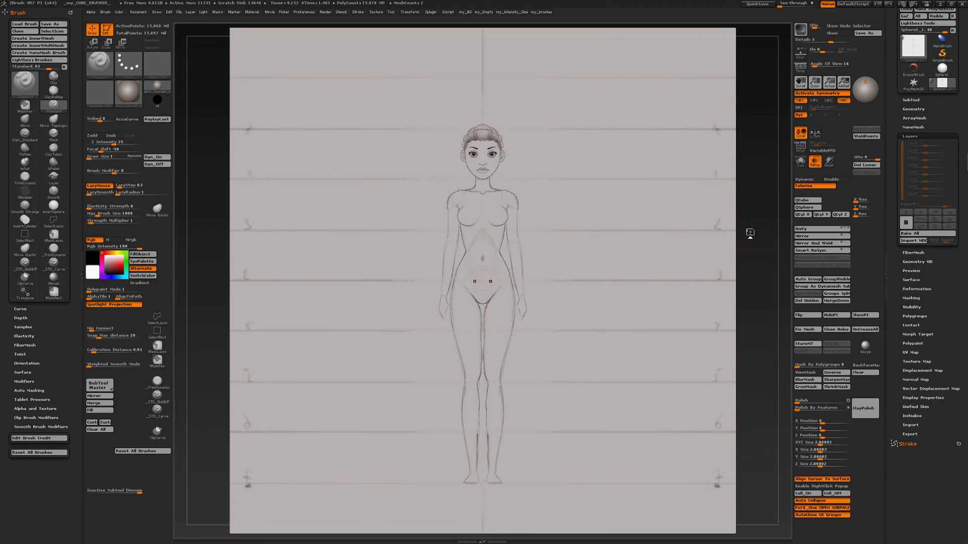
pyautogui.moveTo(751, 253)
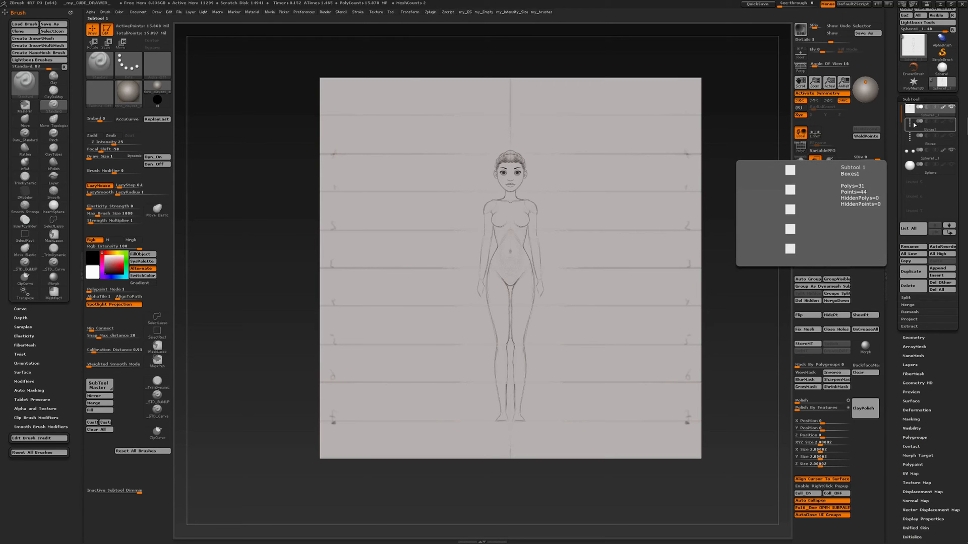
# Show the five blocking boxes over the front drawing, then solo them to view alone.
pyautogui.click(926, 130)
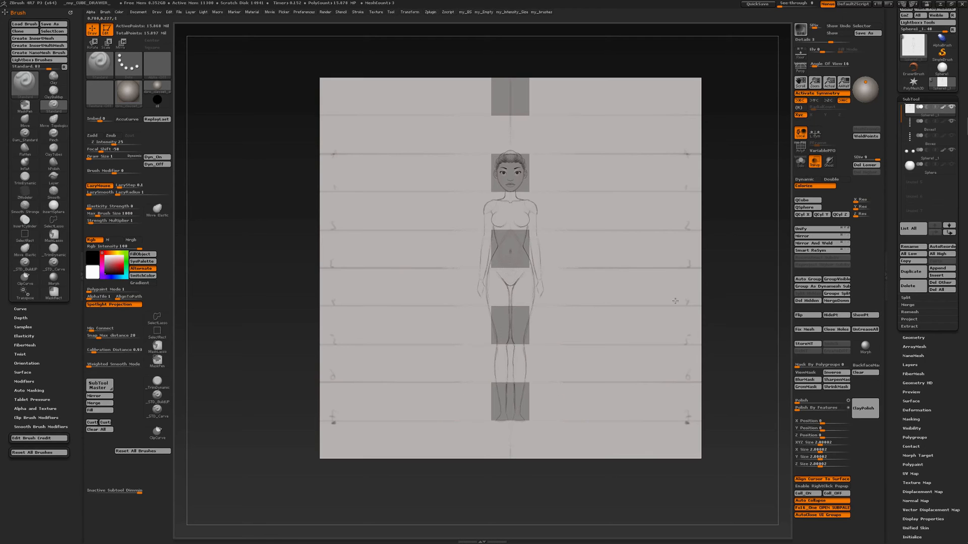
pyautogui.click(926, 123)
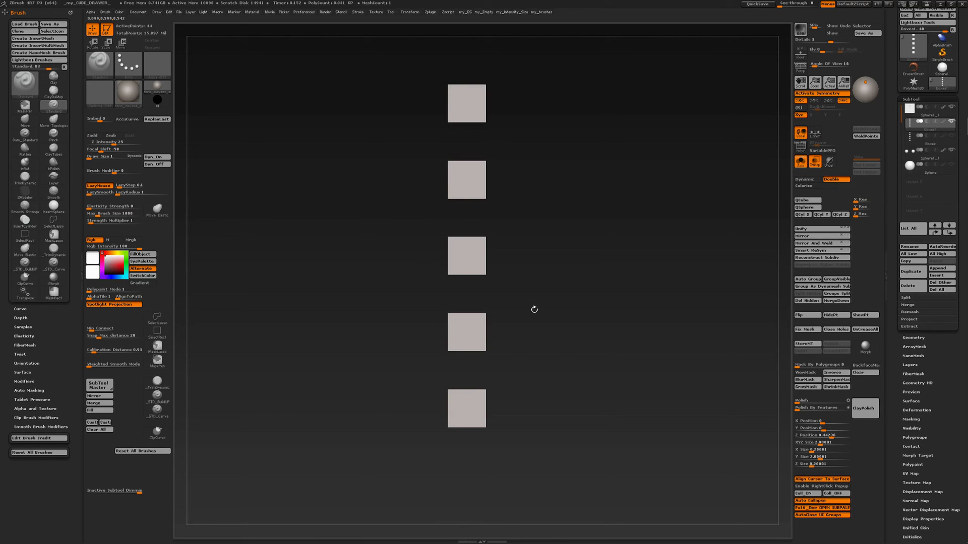
pyautogui.moveTo(632, 244)
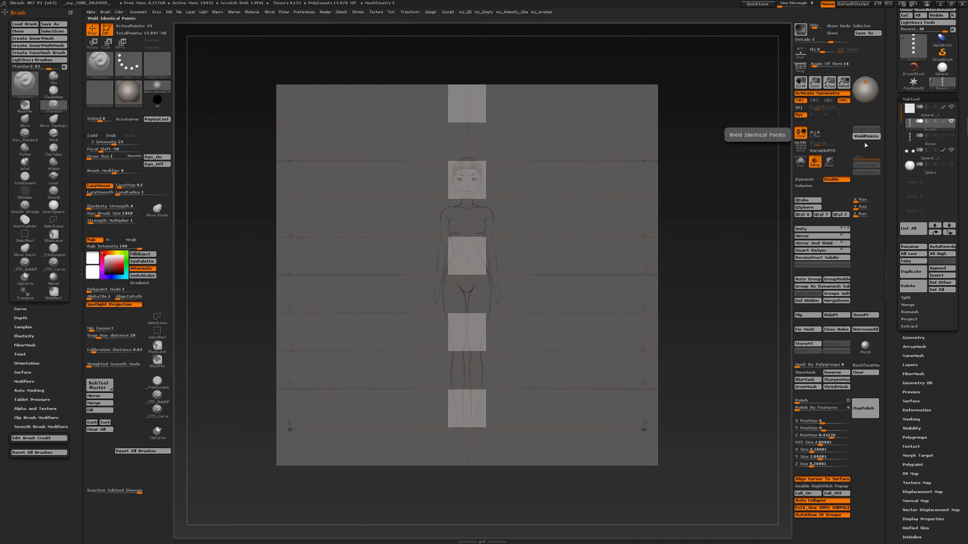
pyautogui.moveTo(800, 162)
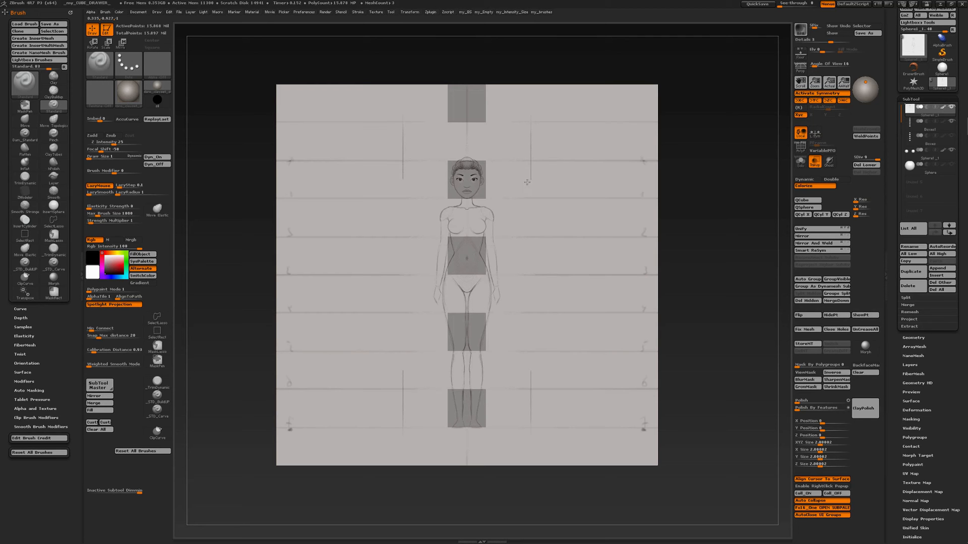
pyautogui.moveTo(523, 280)
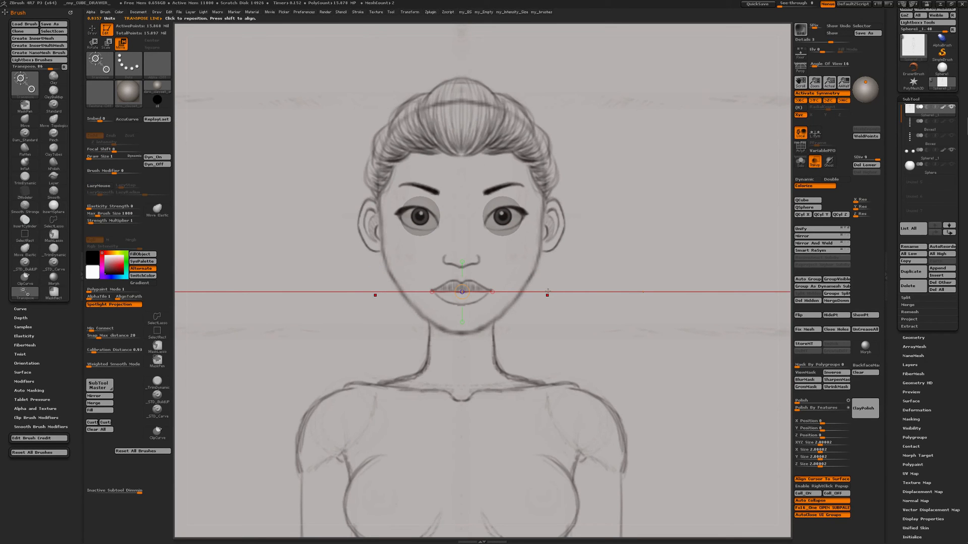
# Lay a Transpose guide line across the mouth of the head sketch.
pyautogui.moveTo(462, 292); pyautogui.dragTo(468, 235)
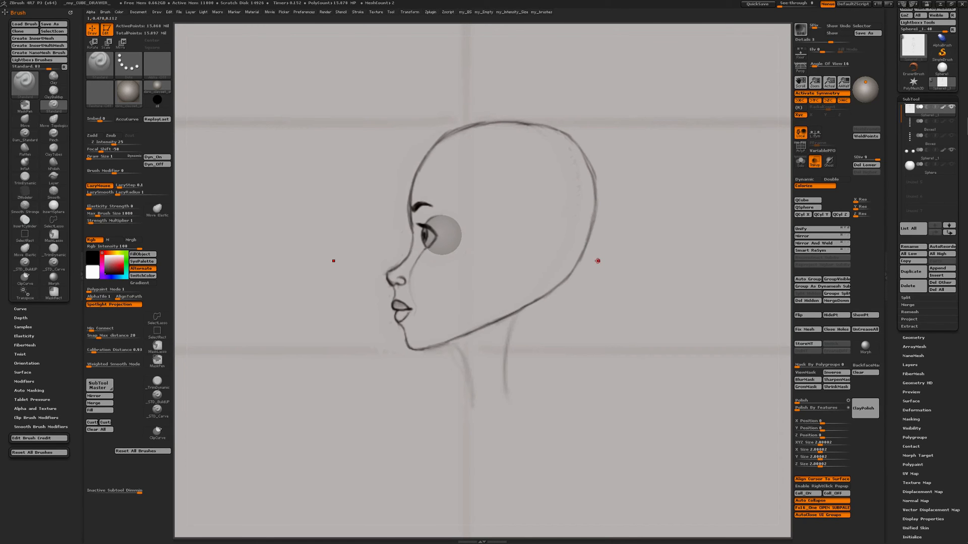
pyautogui.moveTo(775, 104)
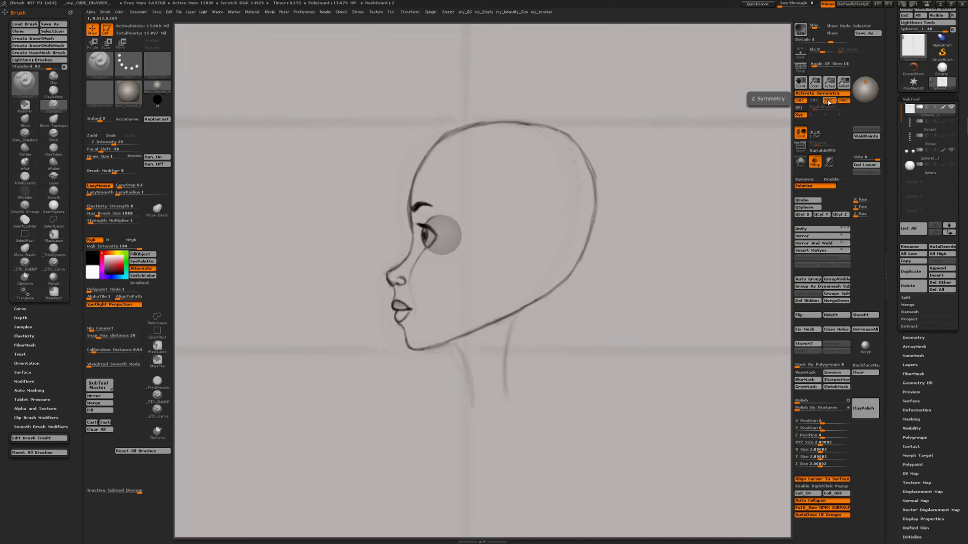
pyautogui.moveTo(583, 258)
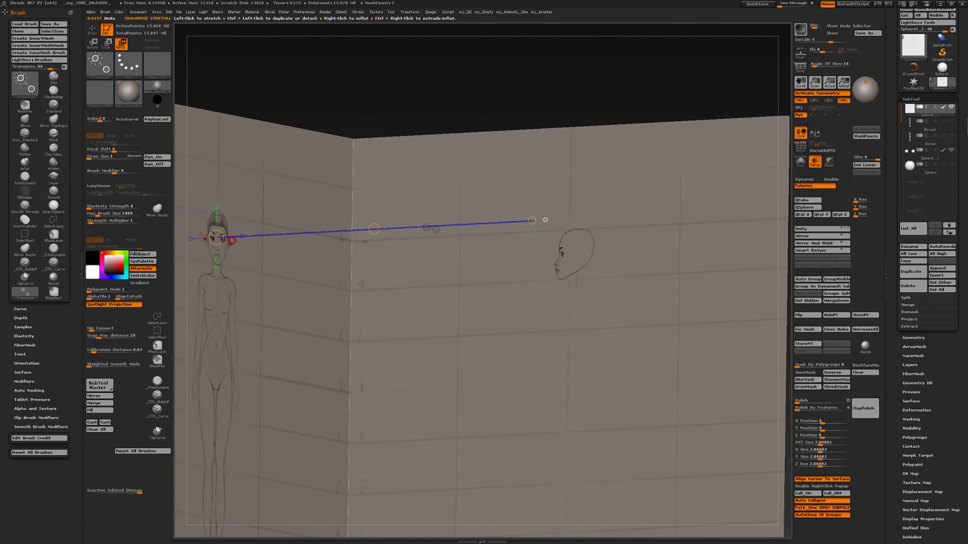
# Drag a Transpose line to level the side plane's head with the front figure's head.
pyautogui.moveTo(545, 219); pyautogui.dragTo(425, 279)
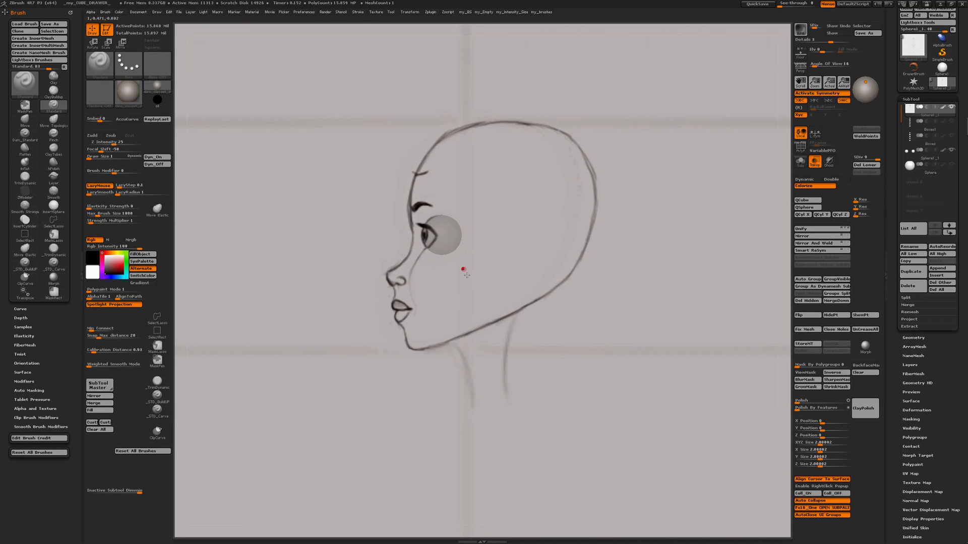
pyautogui.moveTo(410, 151)
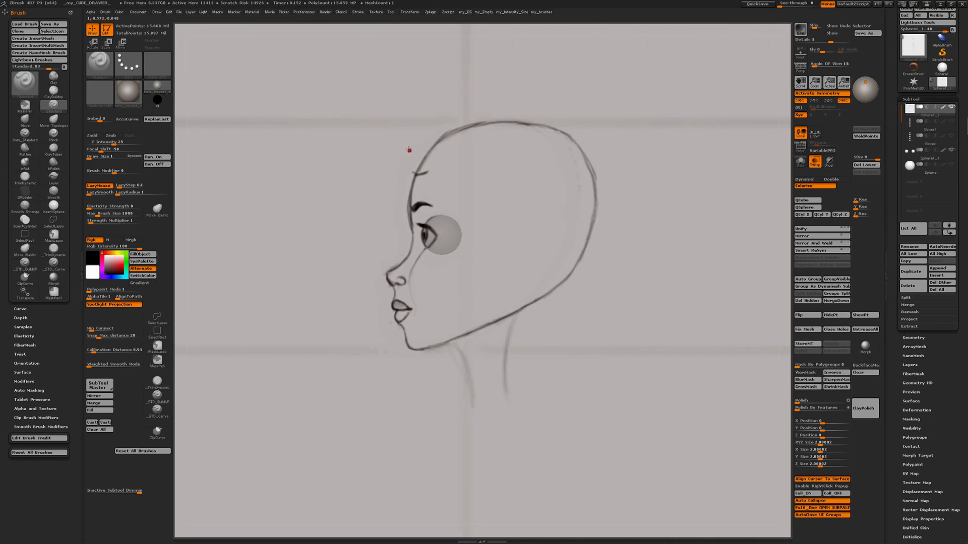
# Zoom out until the entire side drawing plane fits the canvas.
pyautogui.moveTo(409, 149); pyautogui.dragTo(453, 157)
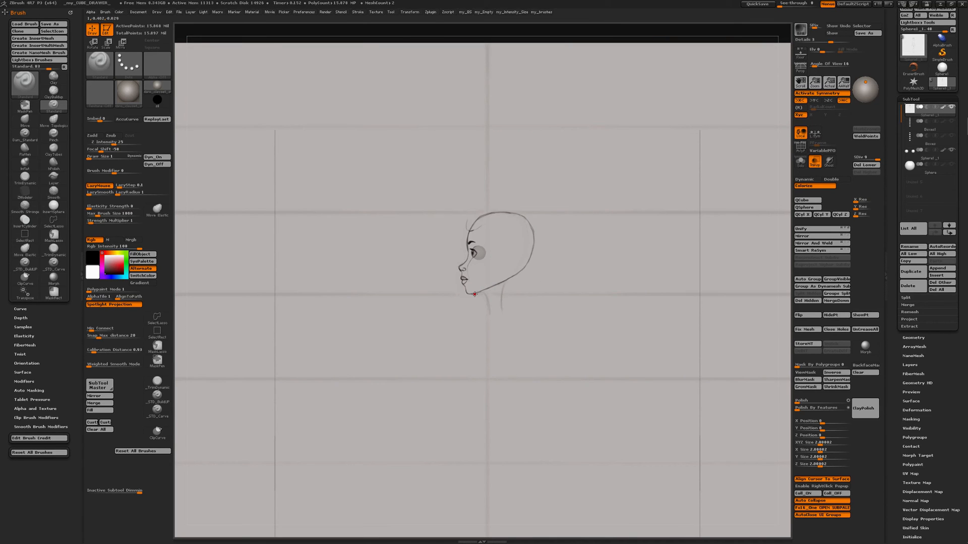
pyautogui.moveTo(470, 308)
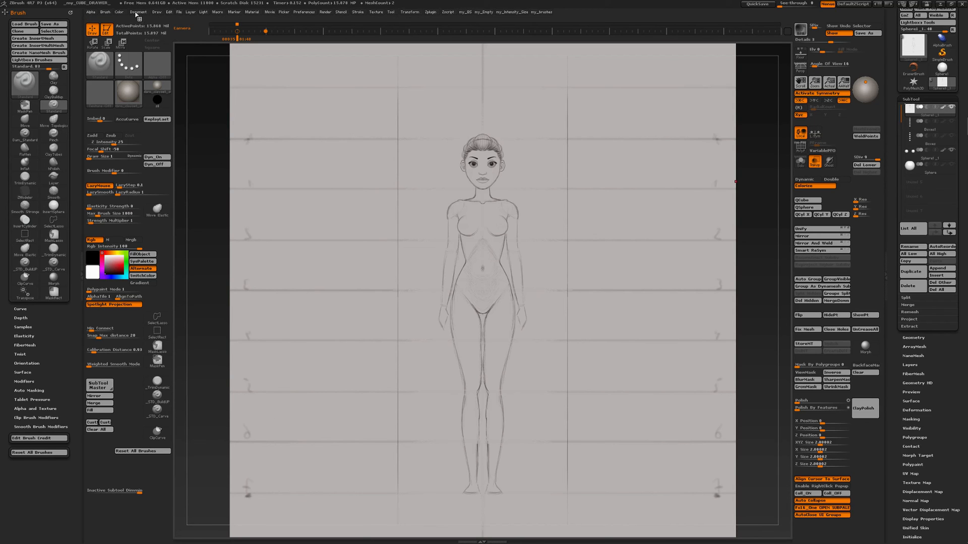
# Open the Document menu holding the custom view saving options.
pyautogui.click(138, 12)
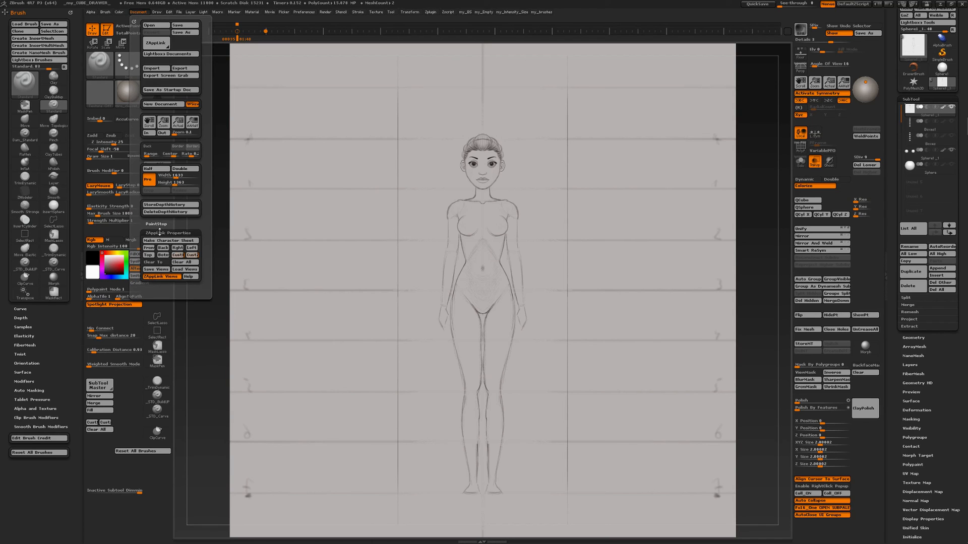
pyautogui.moveTo(192, 255)
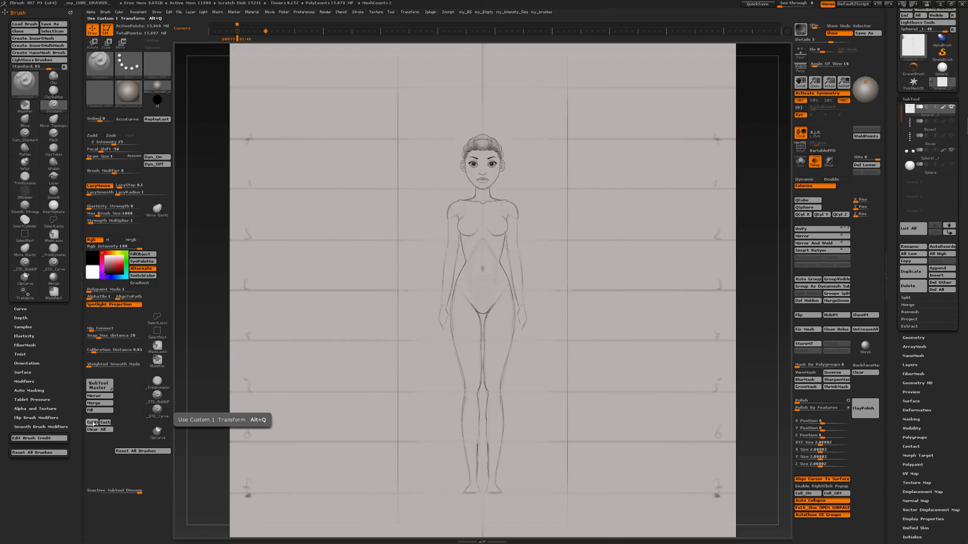
pyautogui.moveTo(103, 422)
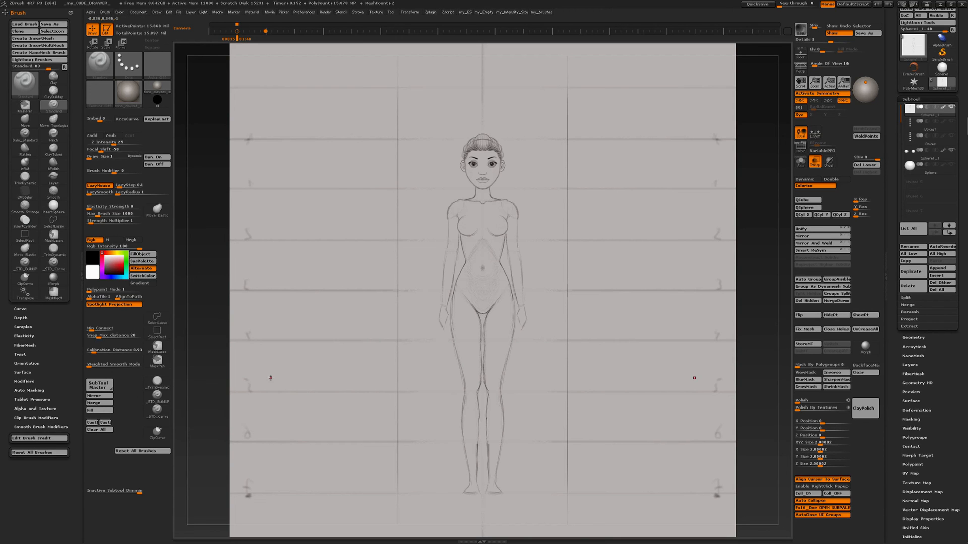
pyautogui.moveTo(350, 319)
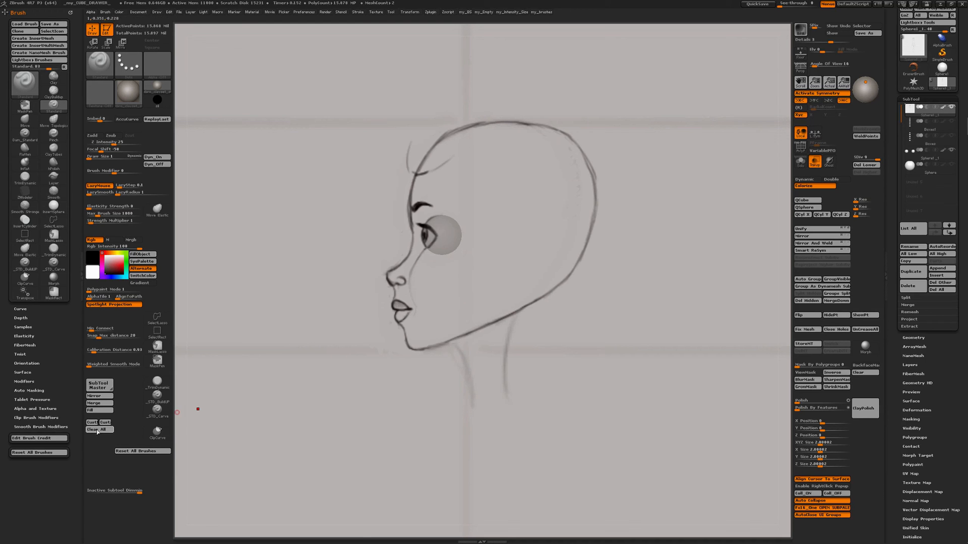
# Use the custom view transform buttons to return to the side profile head view.
pyautogui.click(98, 429)
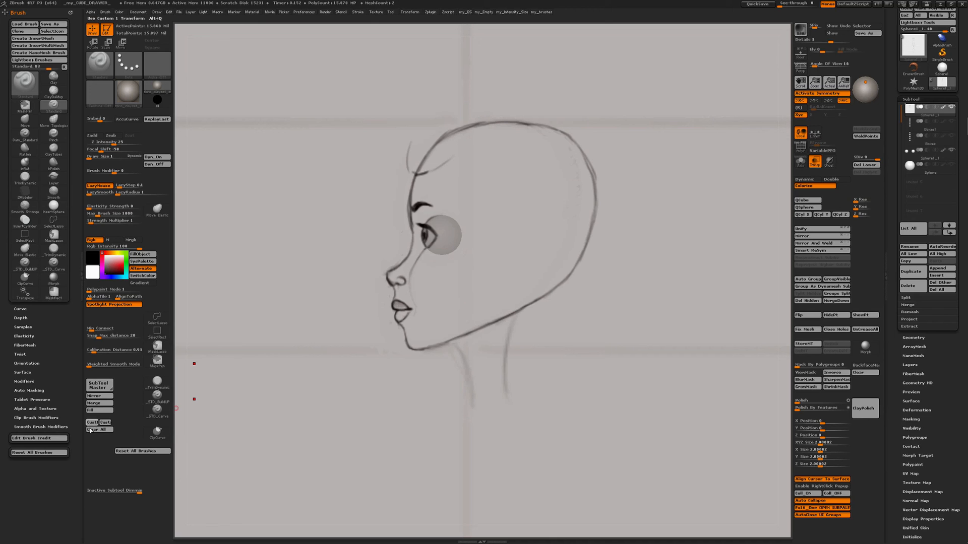
pyautogui.moveTo(99, 423)
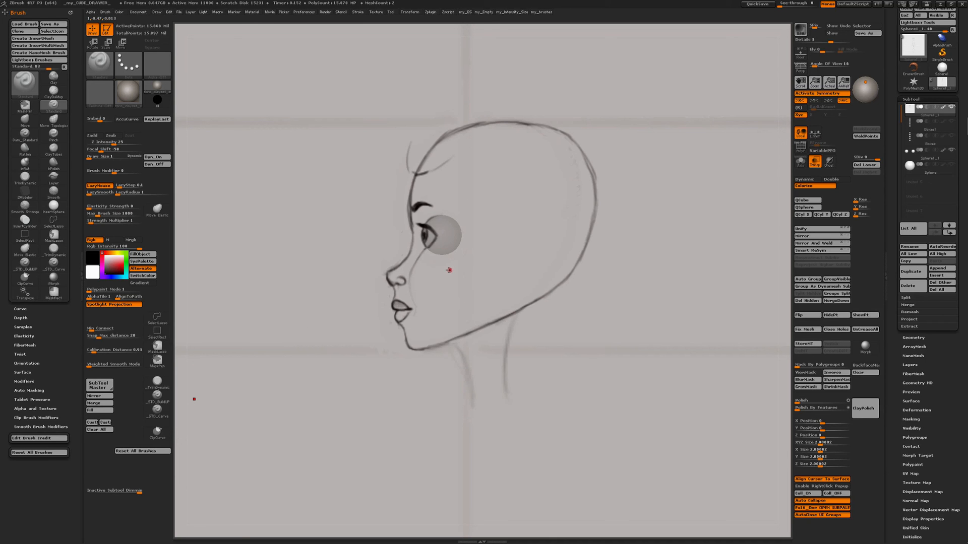
pyautogui.moveTo(277, 349)
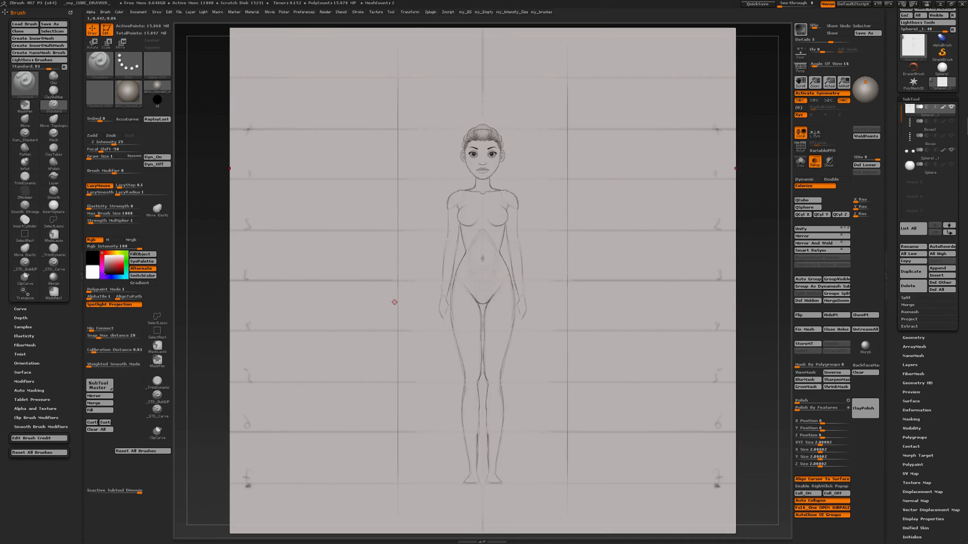
pyautogui.moveTo(240, 327)
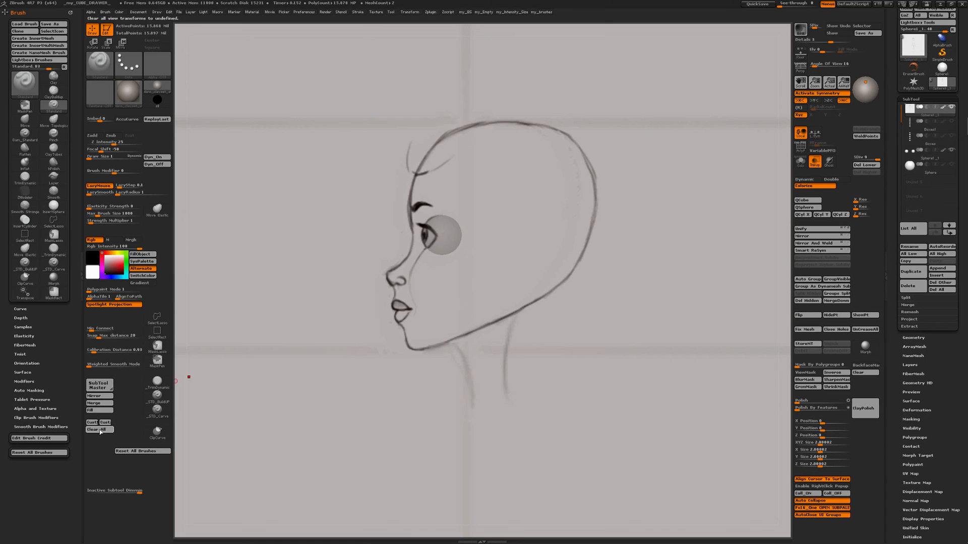
# Clear all saved custom views, confirming Clear in the dialog.
pyautogui.click(97, 430)
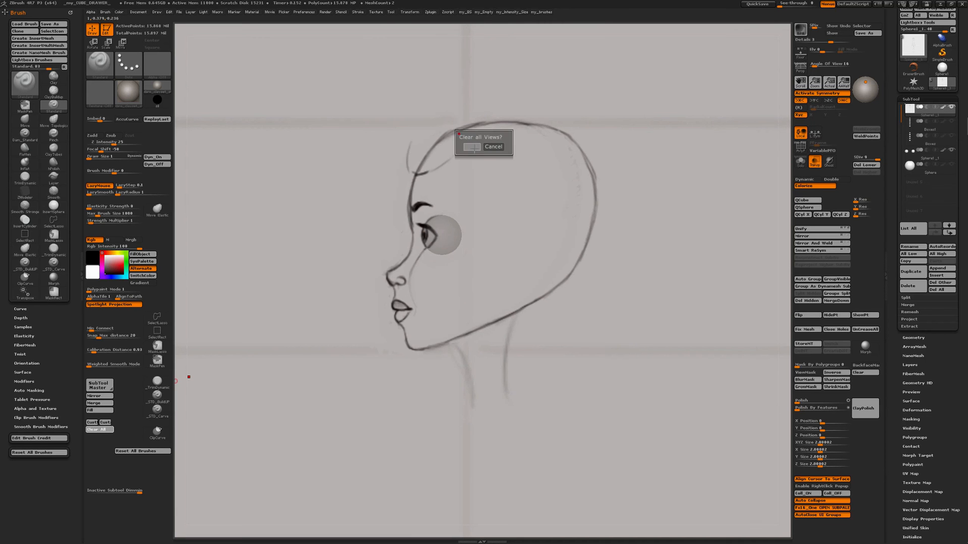
pyautogui.click(471, 147)
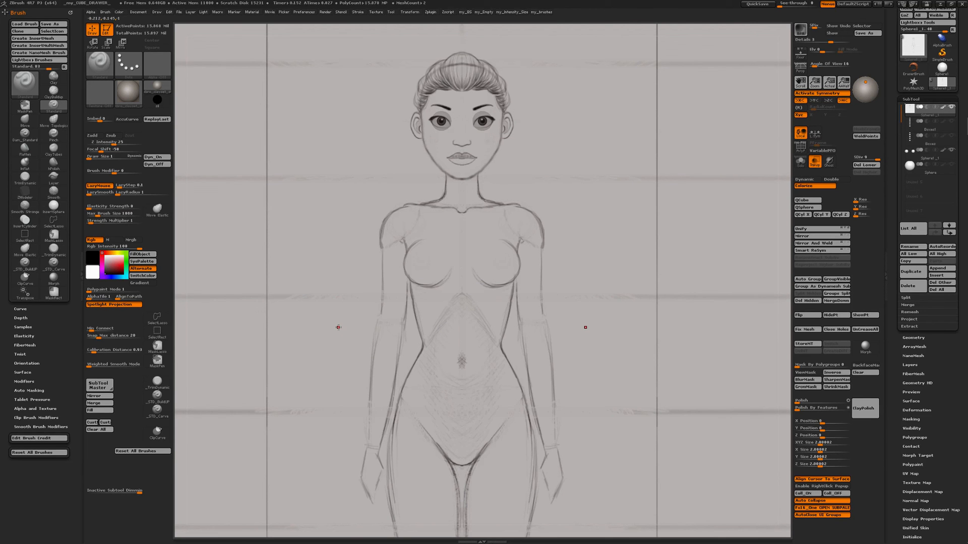
pyautogui.moveTo(344, 314)
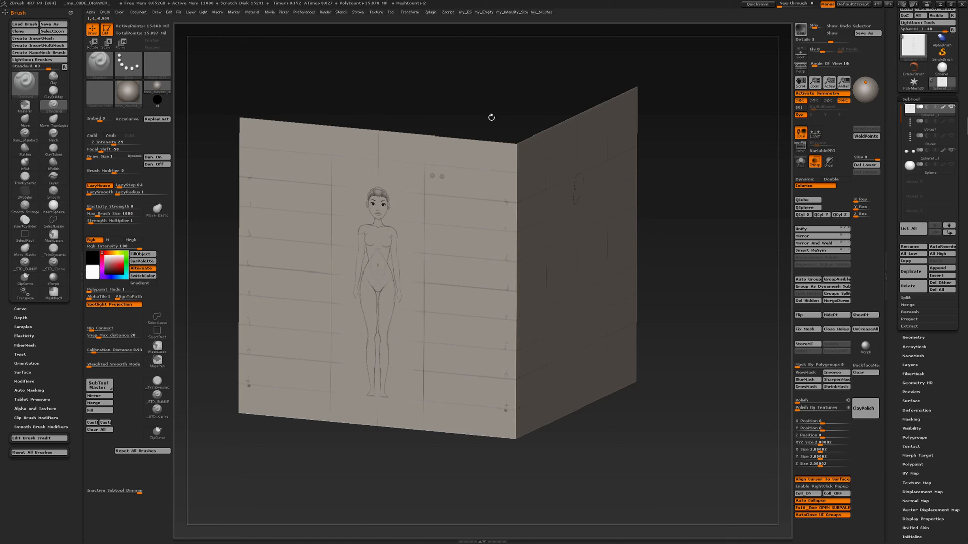
pyautogui.moveTo(446, 114)
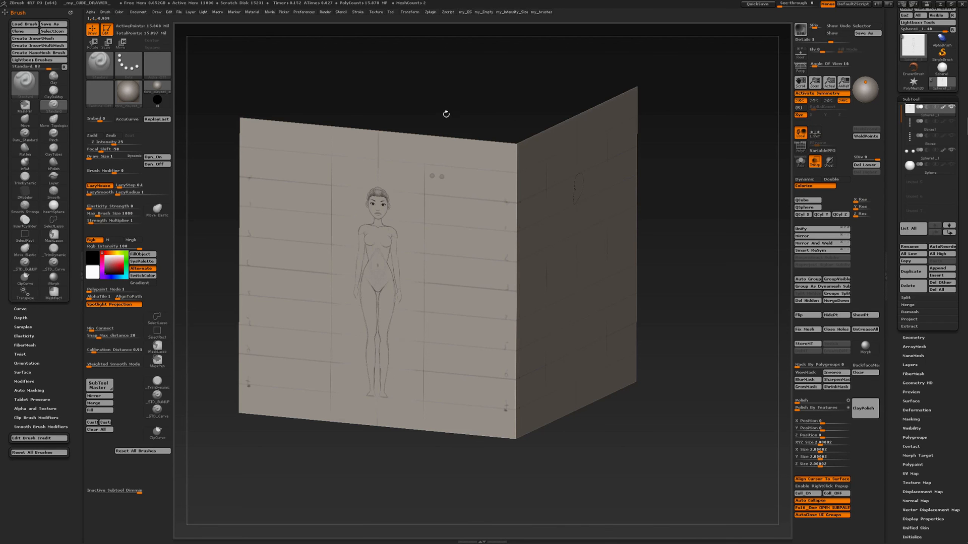
pyautogui.moveTo(469, 132)
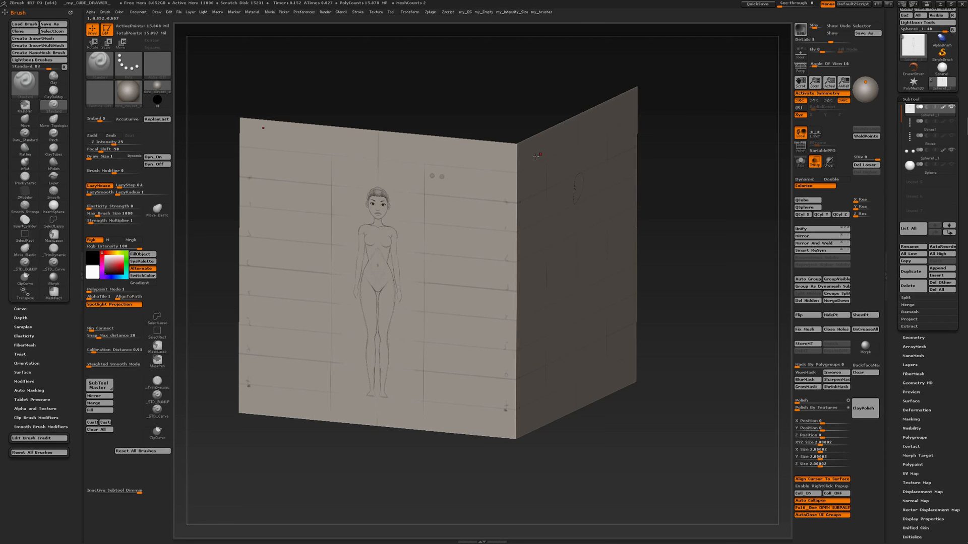
pyautogui.moveTo(142, 26)
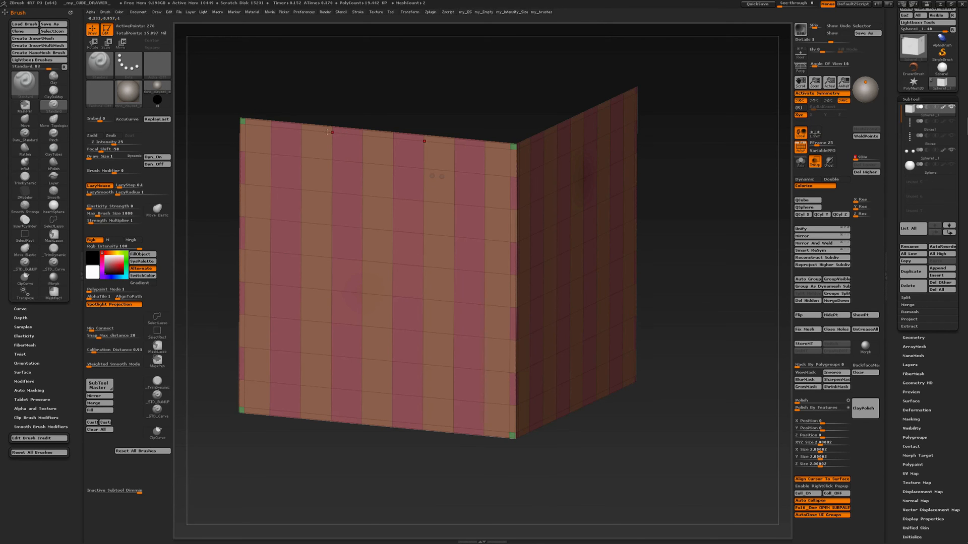
pyautogui.moveTo(602, 279)
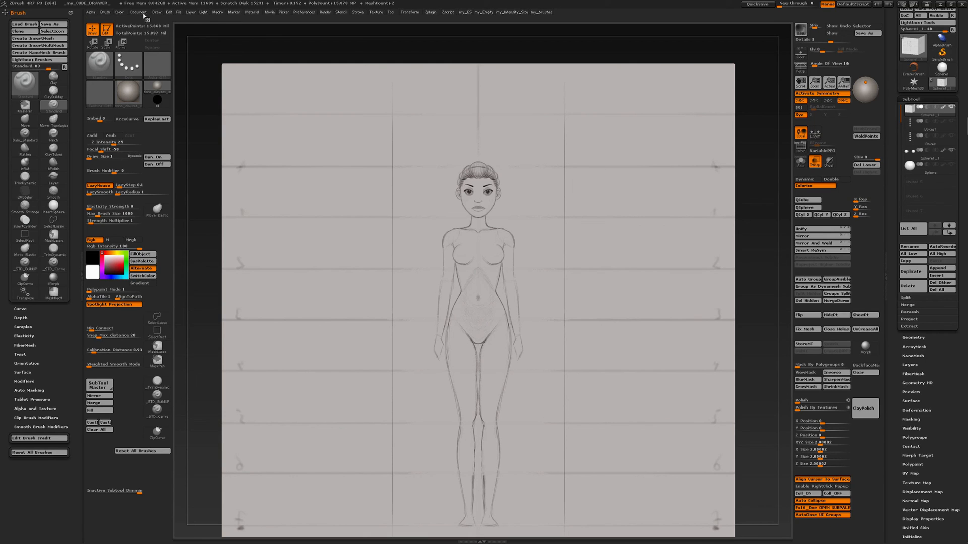
# Clear all saved custom views again from the Document menu and confirm.
pyautogui.click(137, 12)
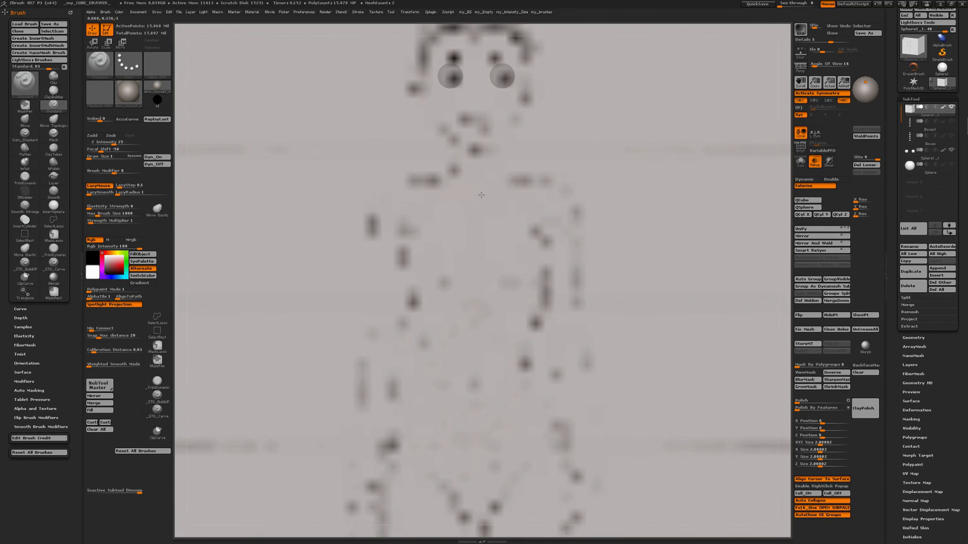
pyautogui.click(99, 429)
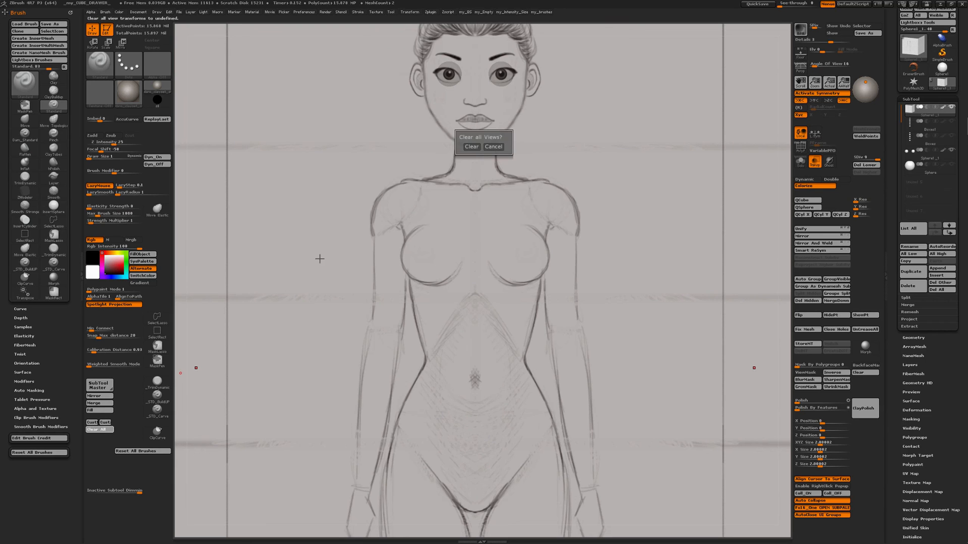
pyautogui.click(493, 146)
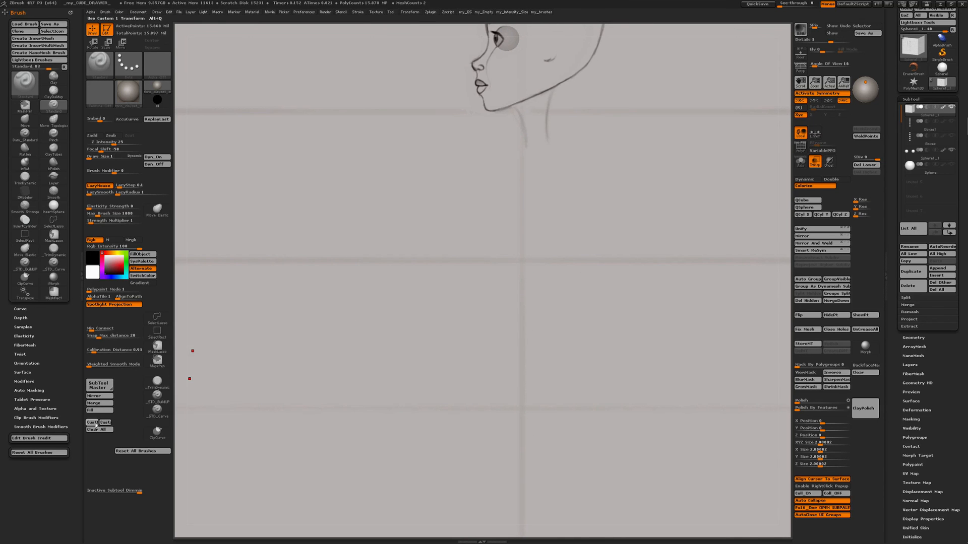
pyautogui.moveTo(103, 421)
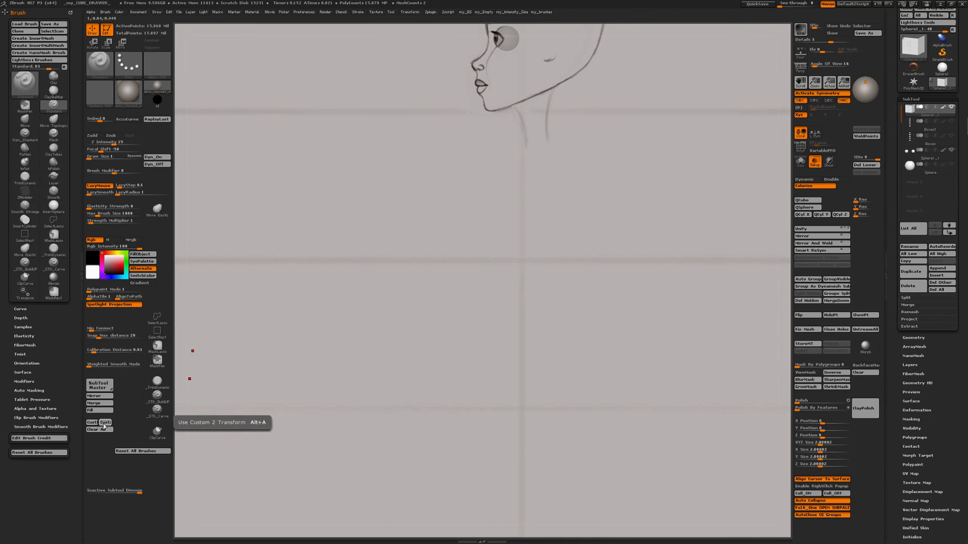